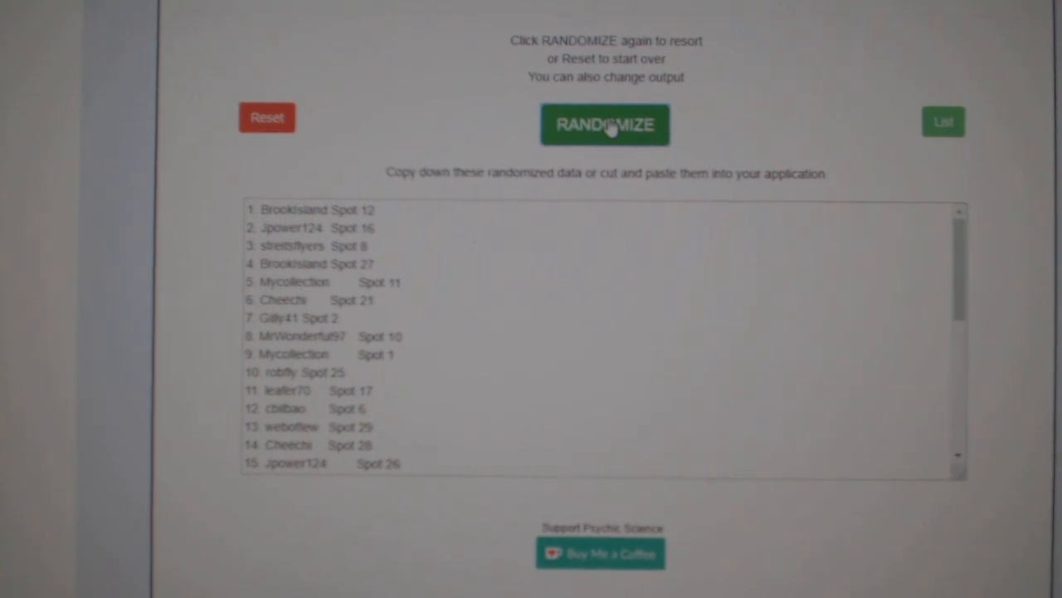
Reshuffle the participant and spot list, then select every randomized entry in the output box.
left_click(605, 124)
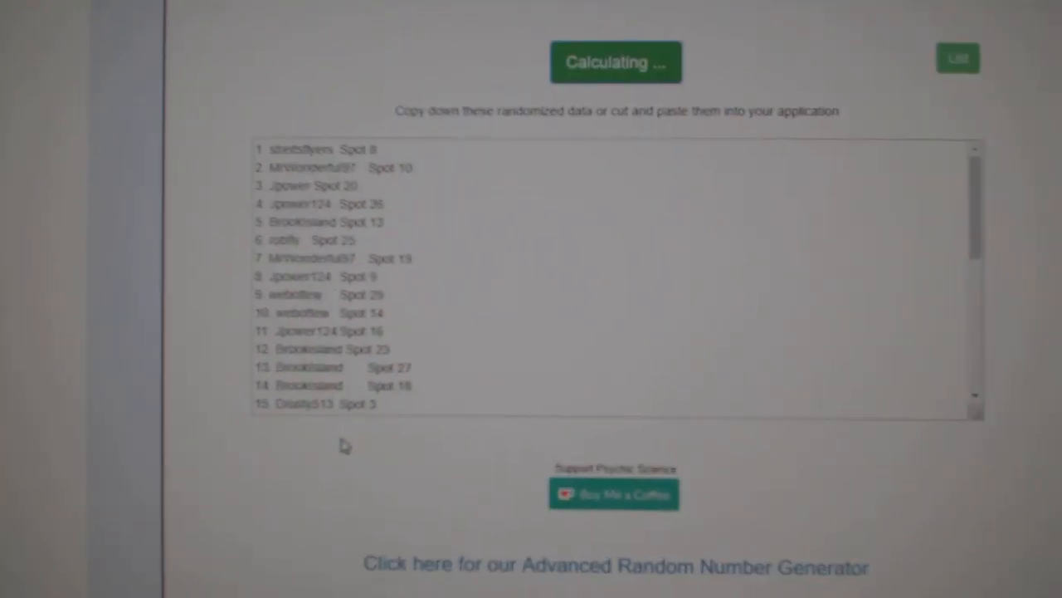
left_click(615, 62)
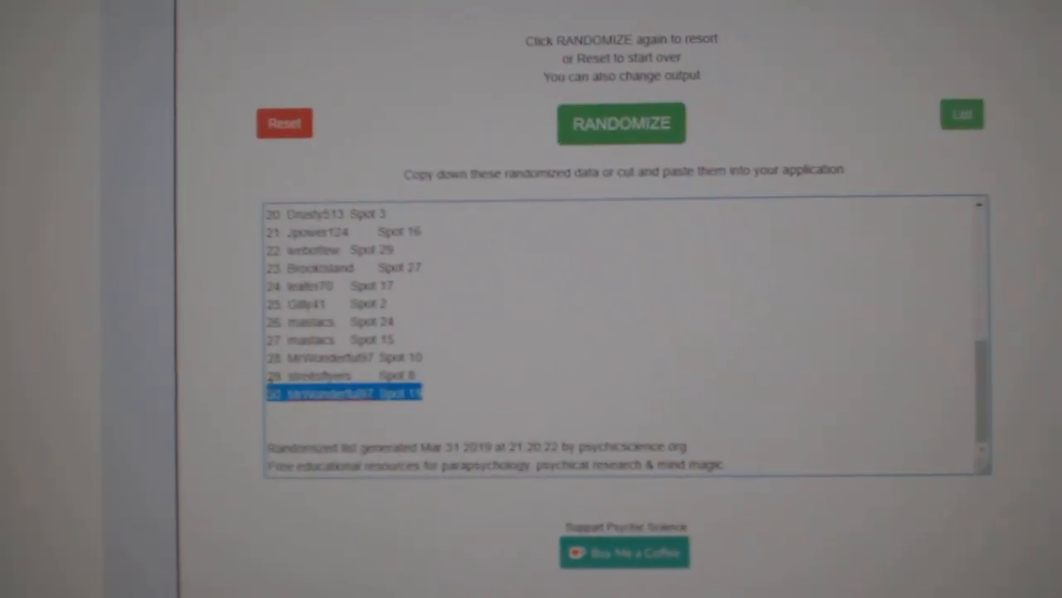
left_click(621, 122)
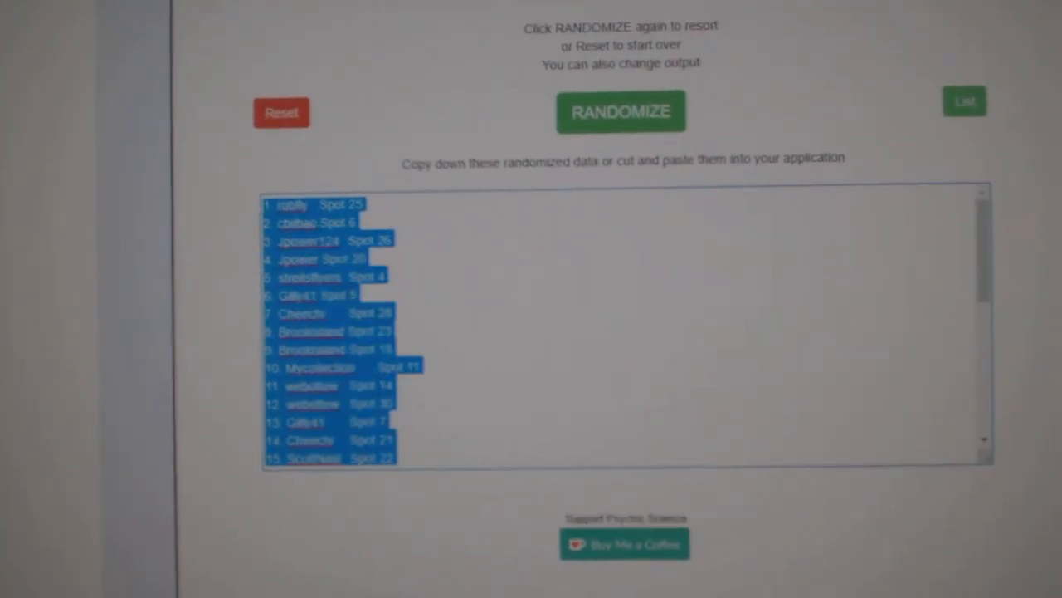
left_click(620, 111)
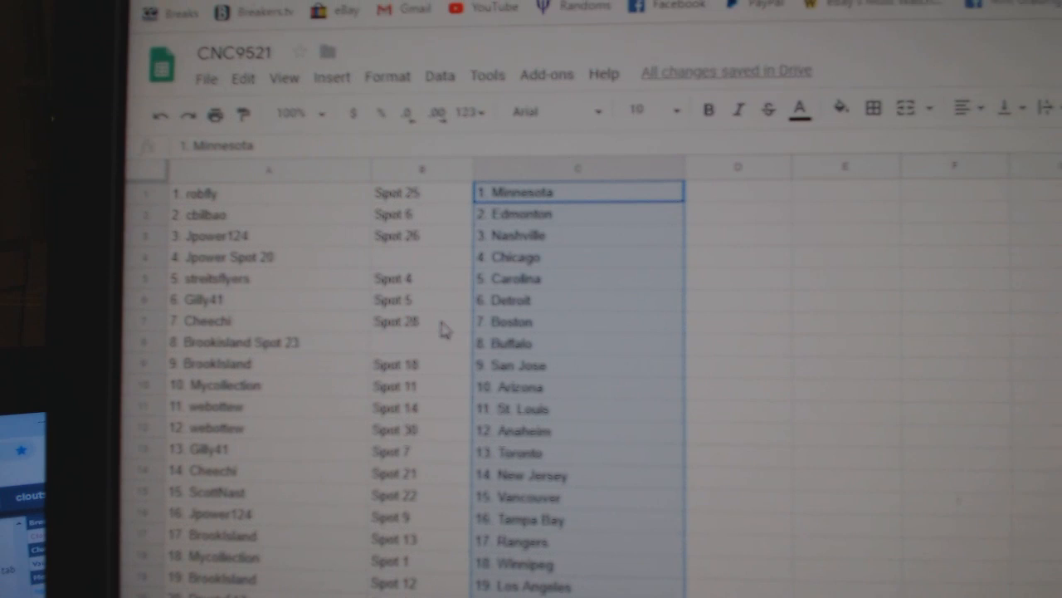
Scroll the CNC9521 sheet to view the pasted participants and spots paired with teams through Colorado.
scroll("down", 3)
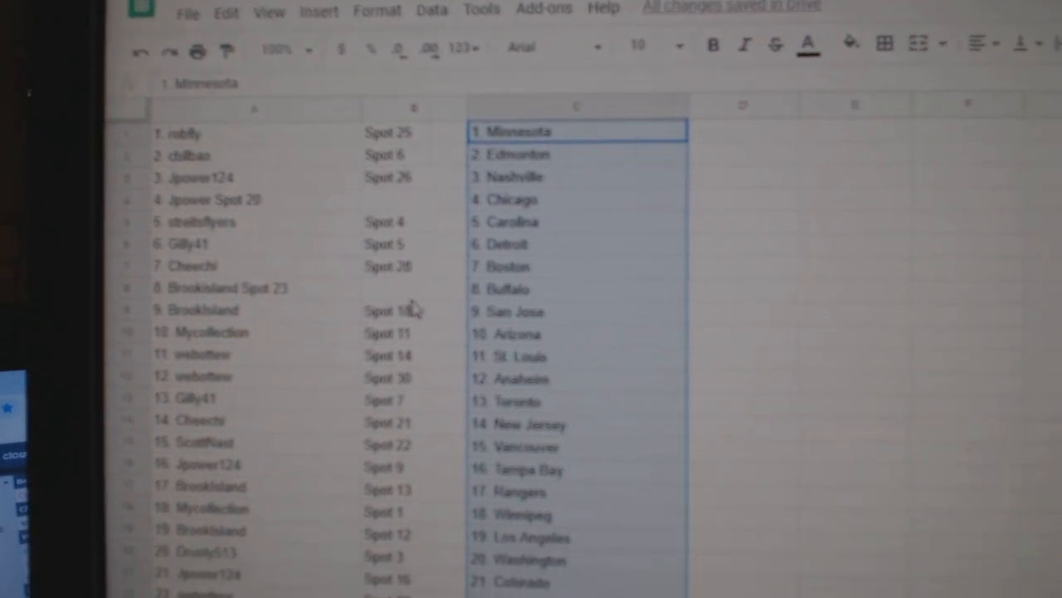